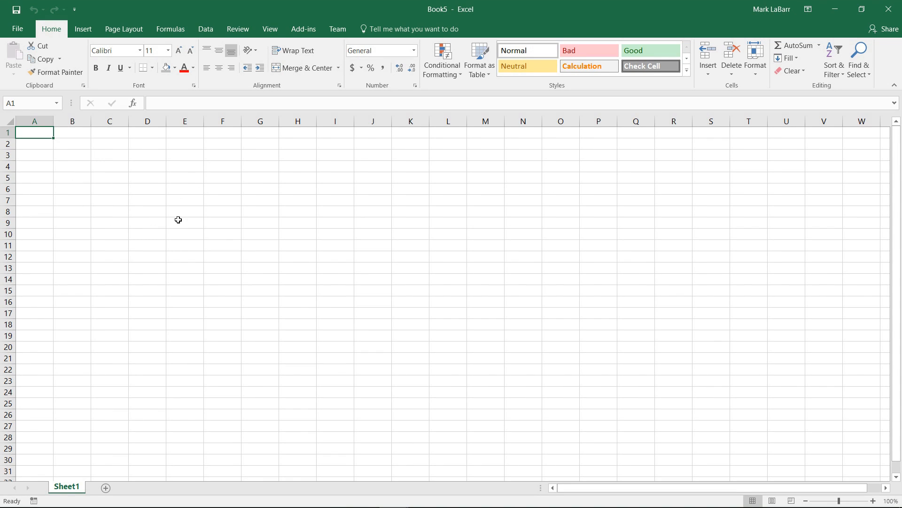
mouse_move(175, 220)
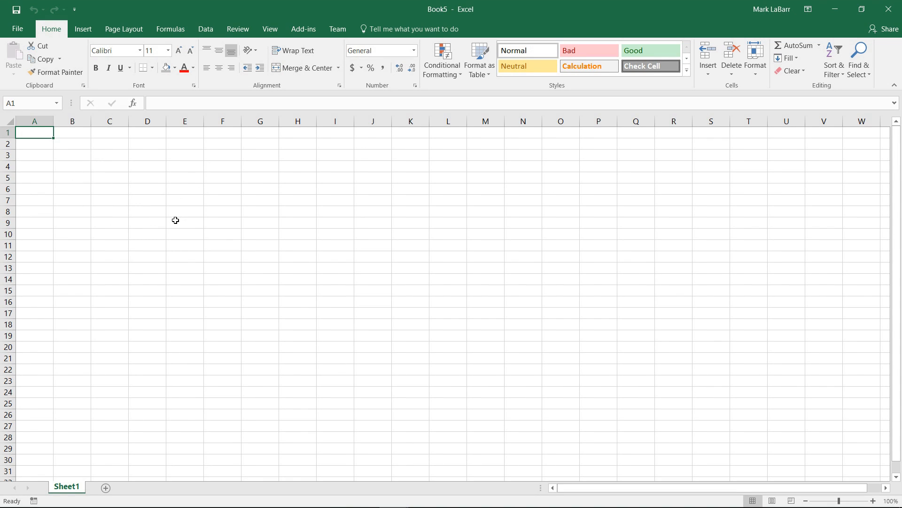
mouse_move(144, 187)
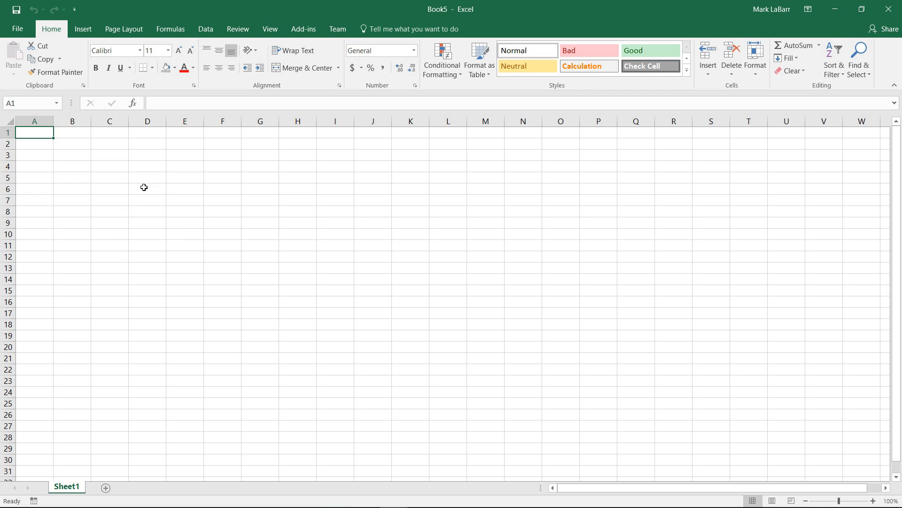
mouse_move(203, 44)
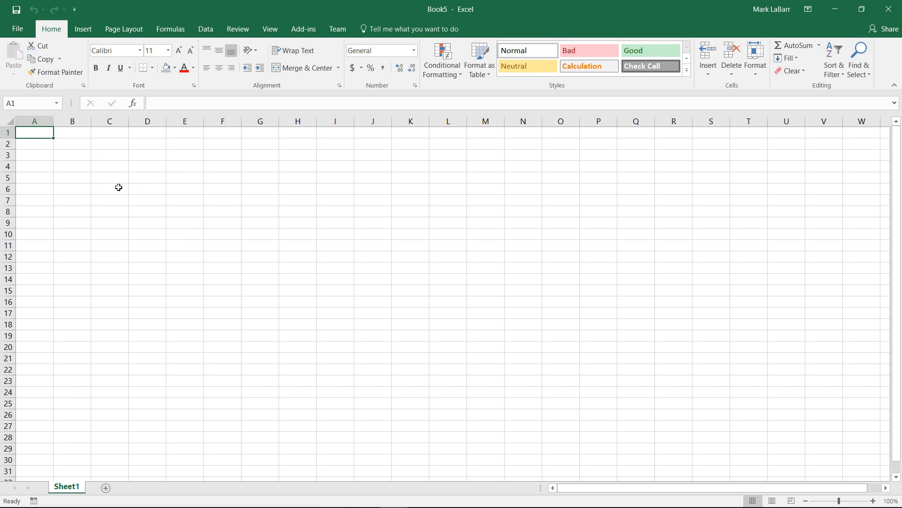
mouse_move(158, 95)
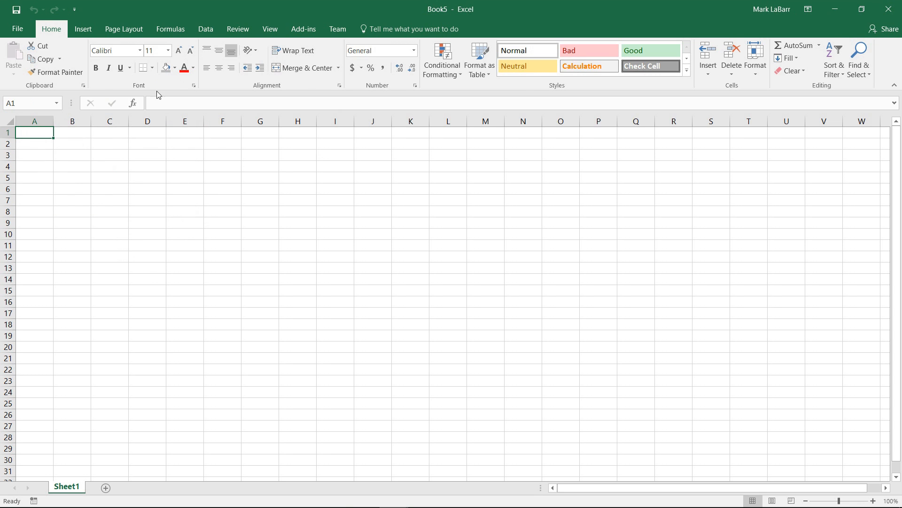
Load the MSN home page in a From Web query, mark the whole page, and import it
click(37, 59)
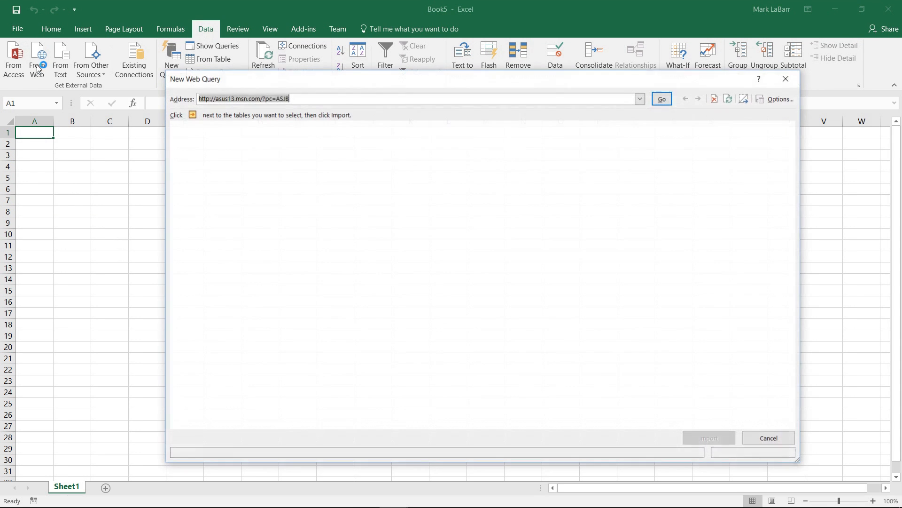
click(661, 98)
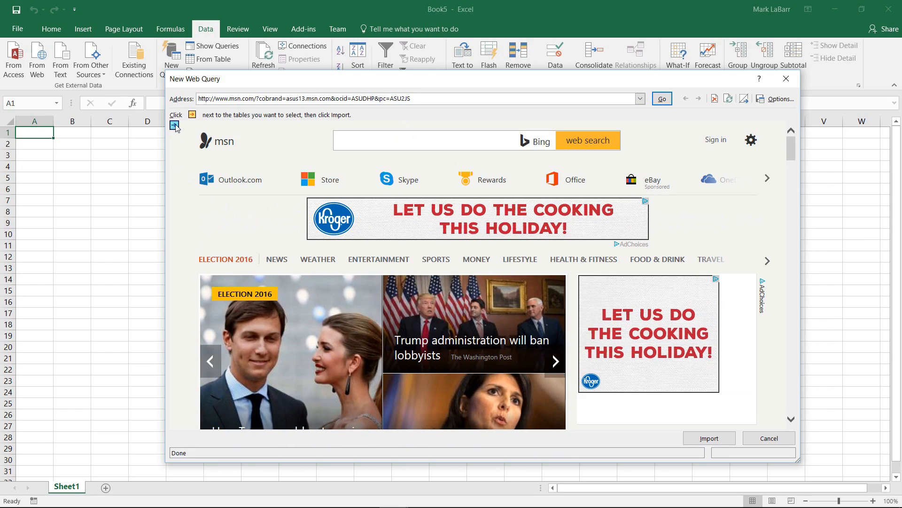
click(175, 125)
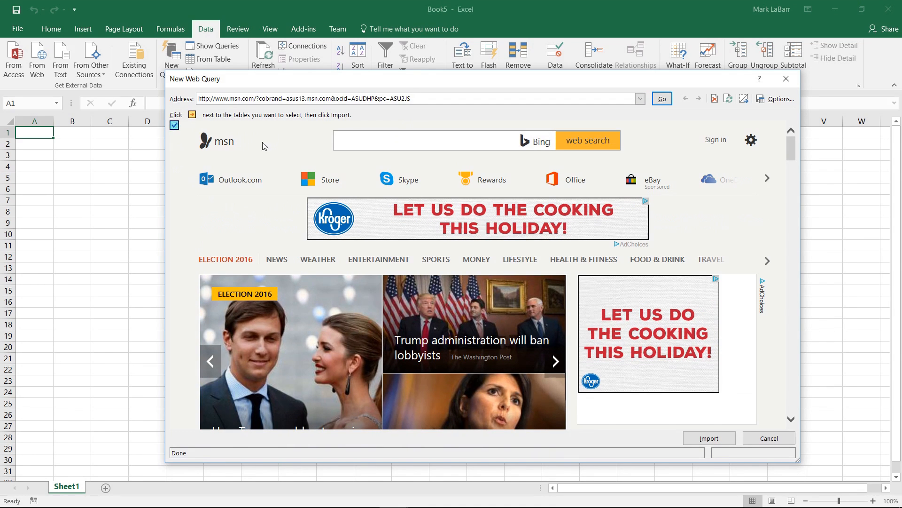
scroll(down, 3)
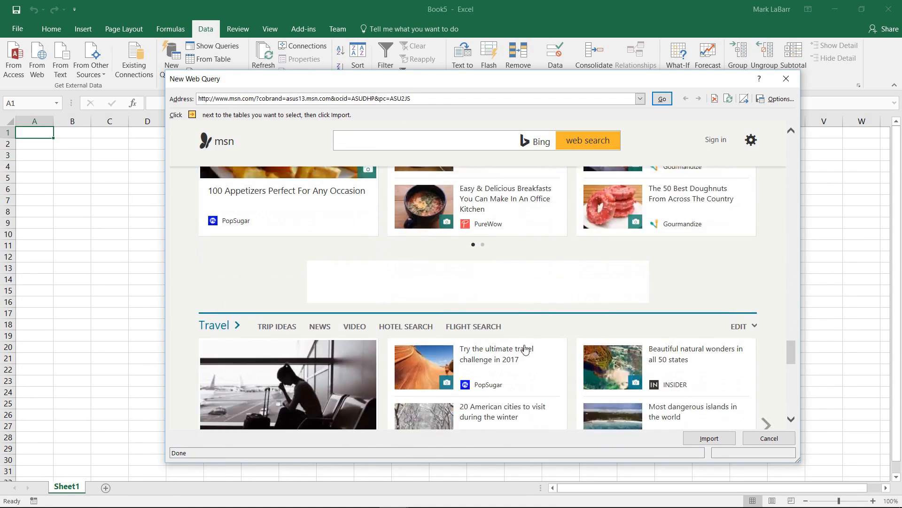
click(769, 438)
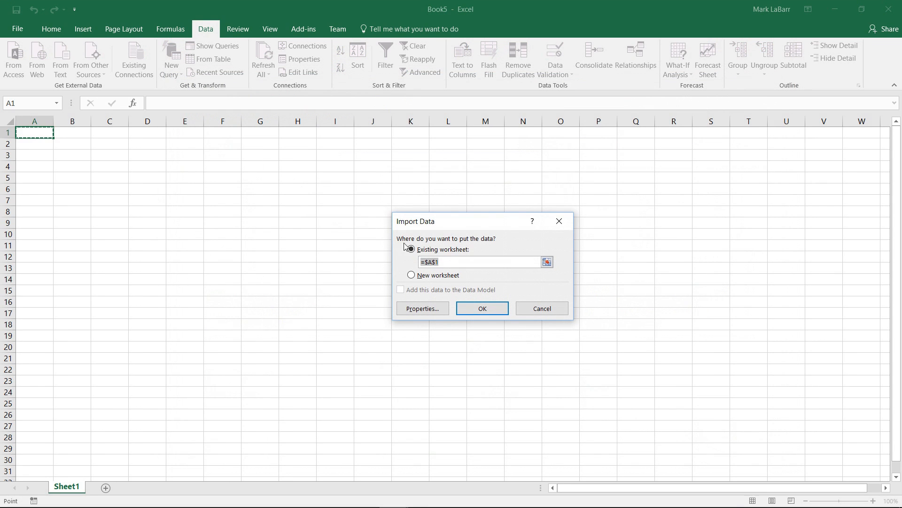
Place the imported MSN page data in the existing worksheet at cell $A$1
click(482, 307)
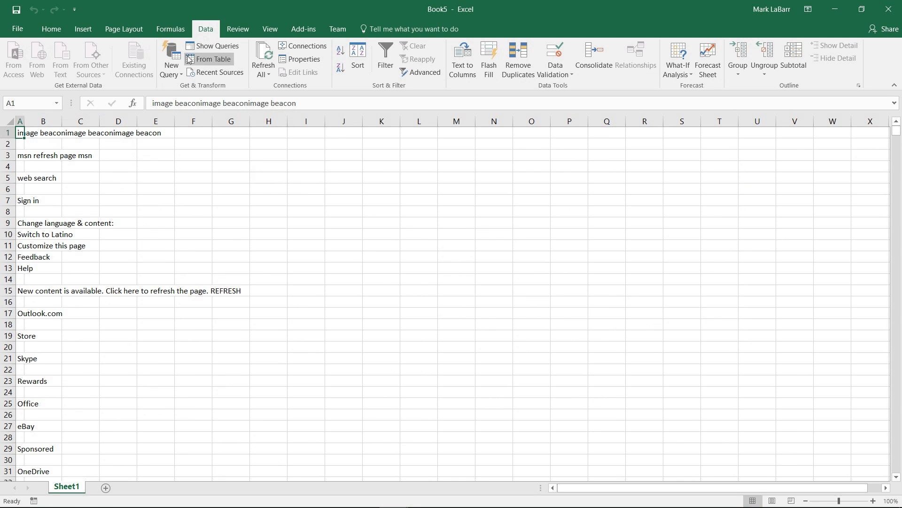
click(170, 58)
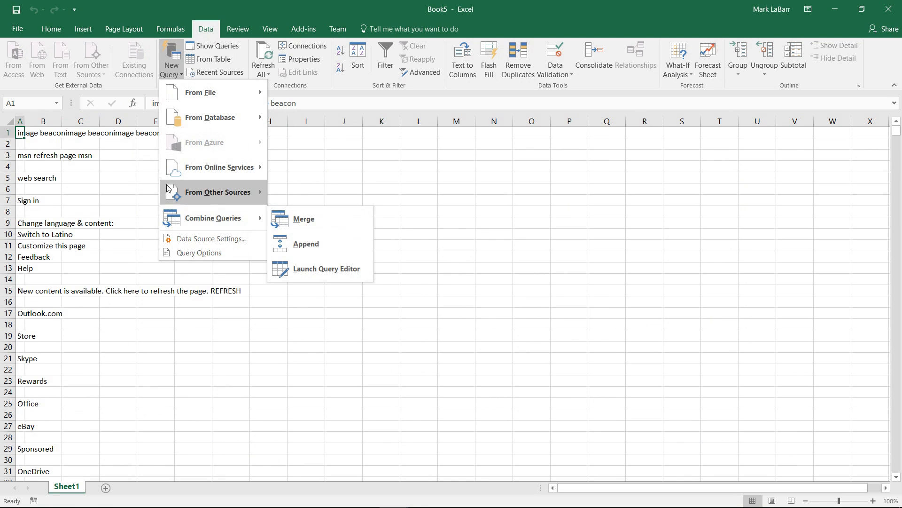
mouse_move(218, 192)
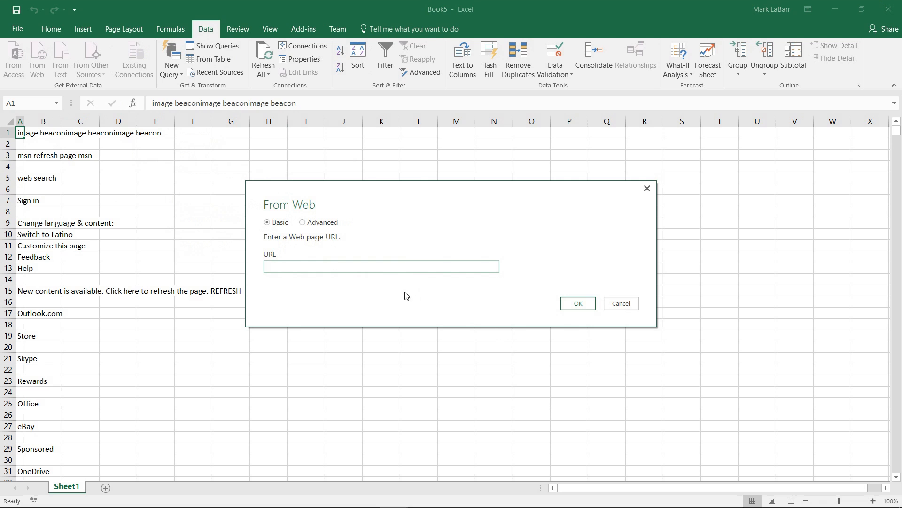
text(https://www.msn.com/?cobrand=asus13.msn.com&ocid=ASUDHP&pc=ASU2JS)
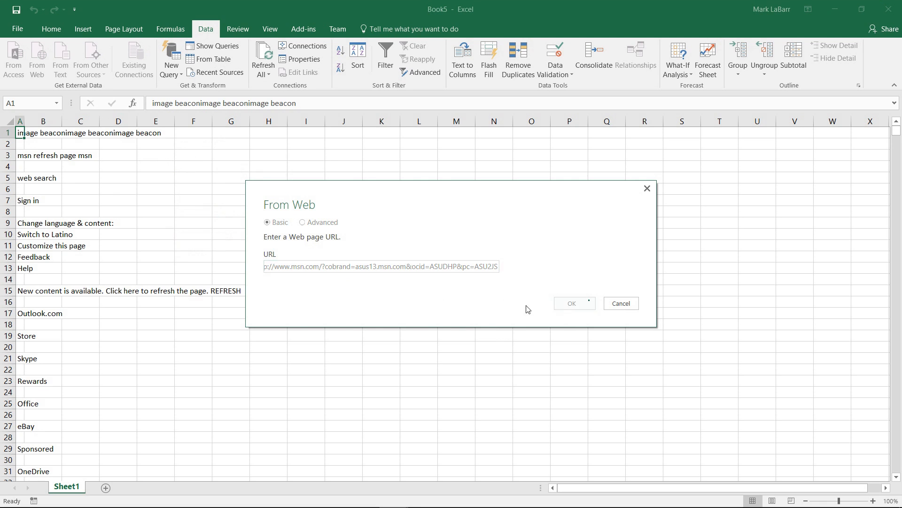
click(571, 304)
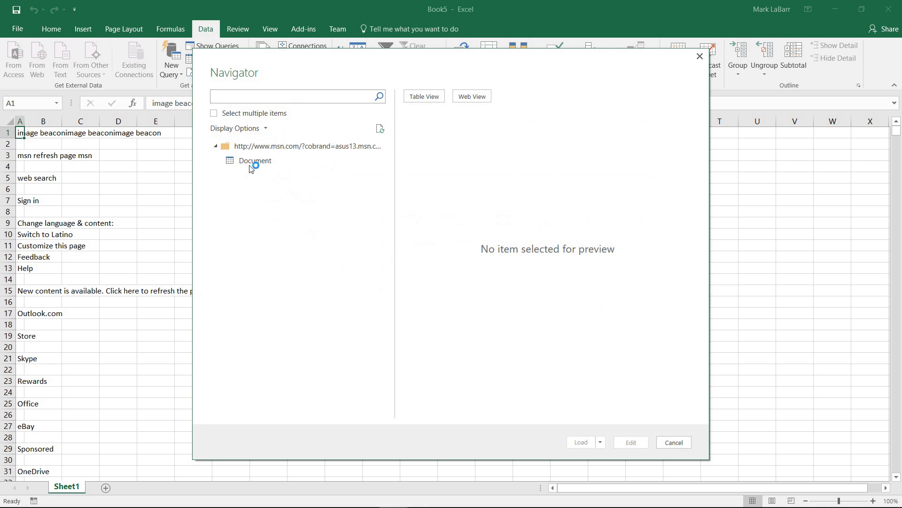
Load the Navigator's Document item as a Kind/Name/Text table on Sheet2, then deselect it
click(254, 160)
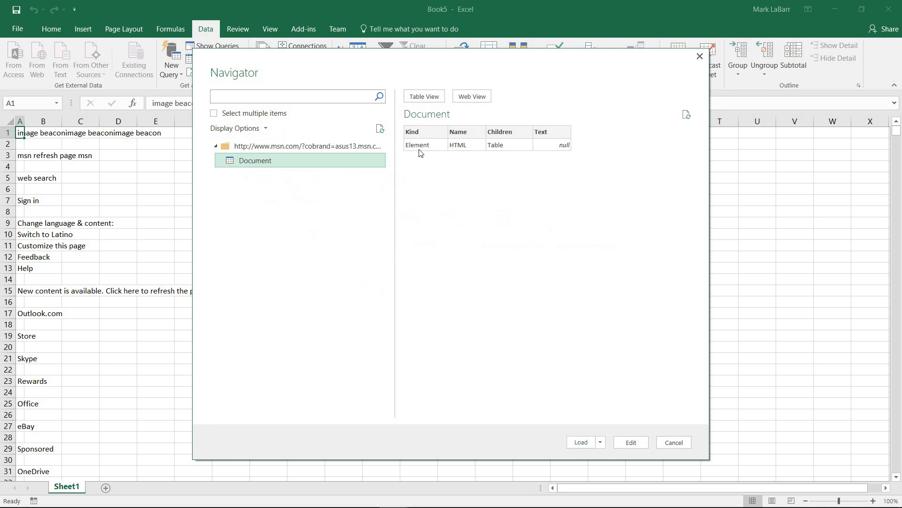
mouse_move(403, 210)
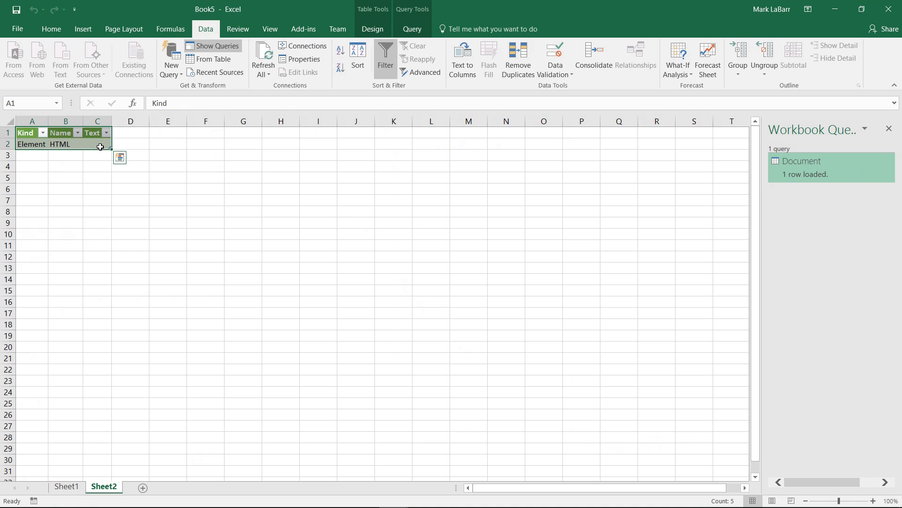
click(97, 166)
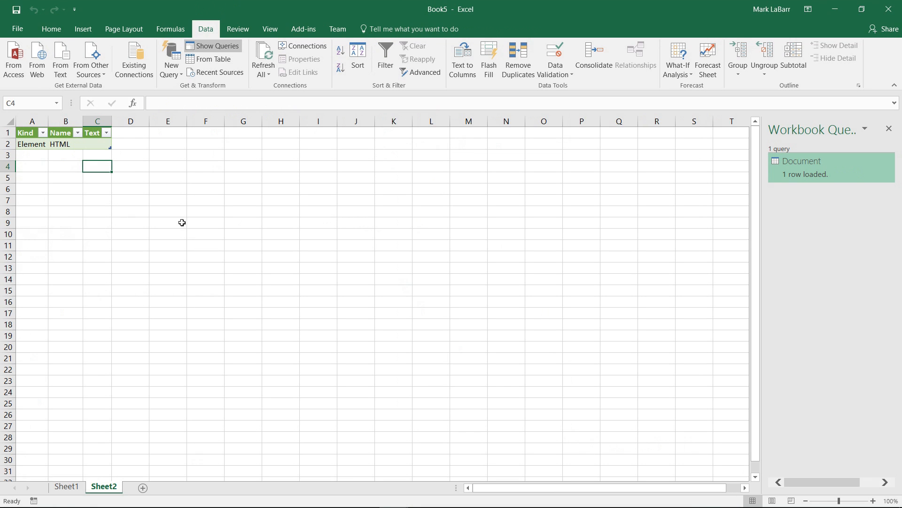